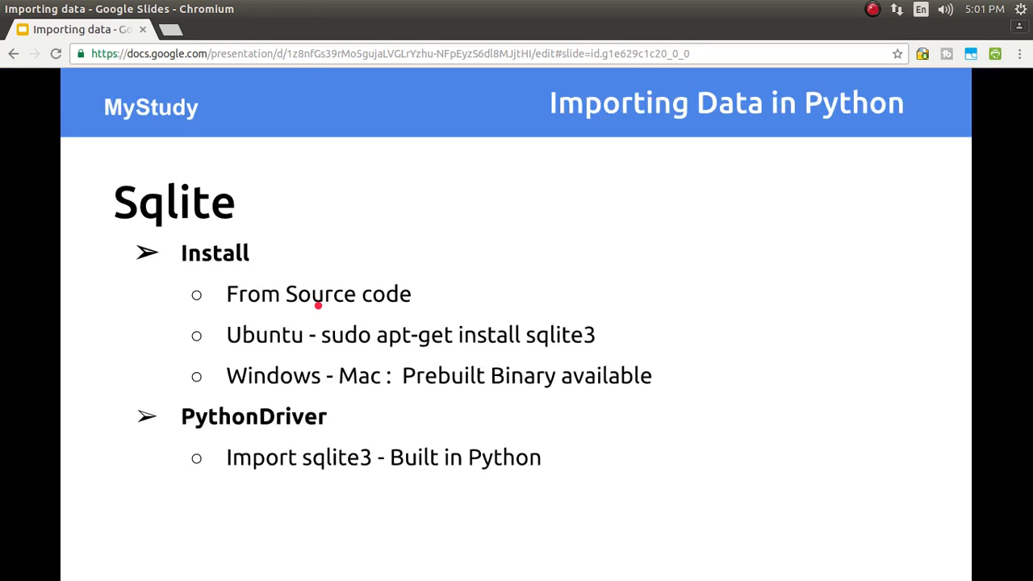
- Search Google for 'sqlite download' in a new tab and open the SQLite Download Page result
click(317, 29)
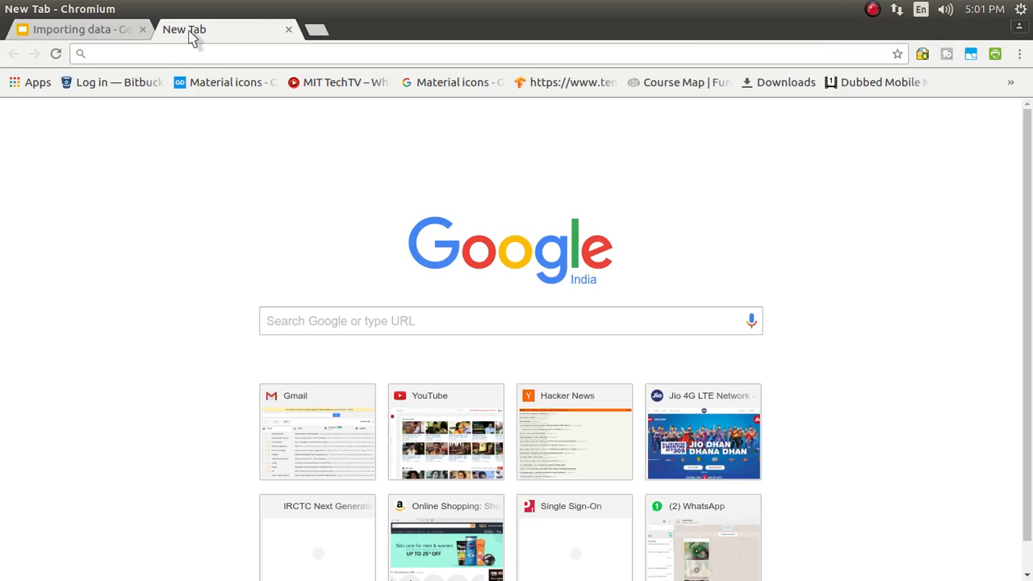
text(sqlite download)
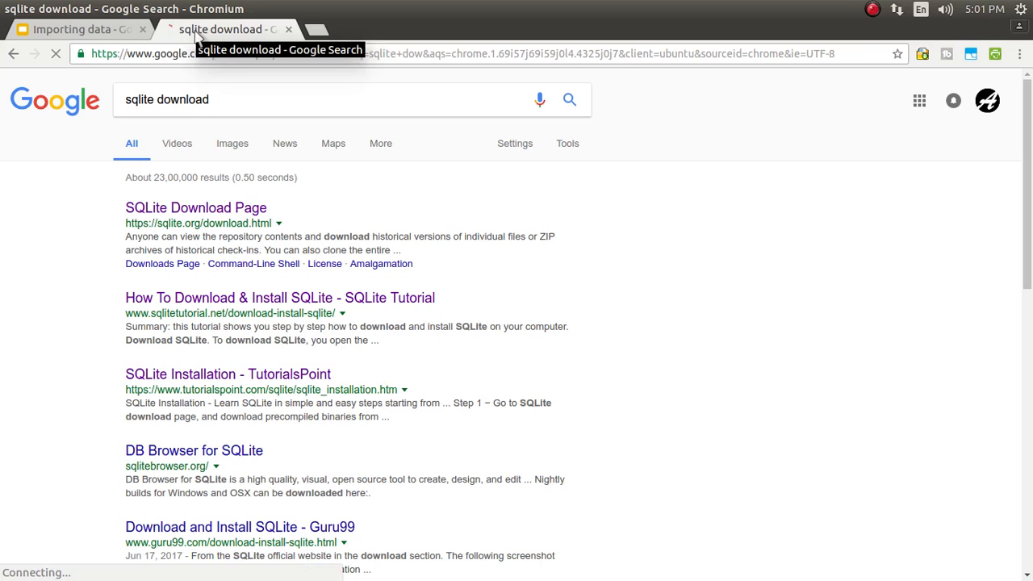
click(195, 206)
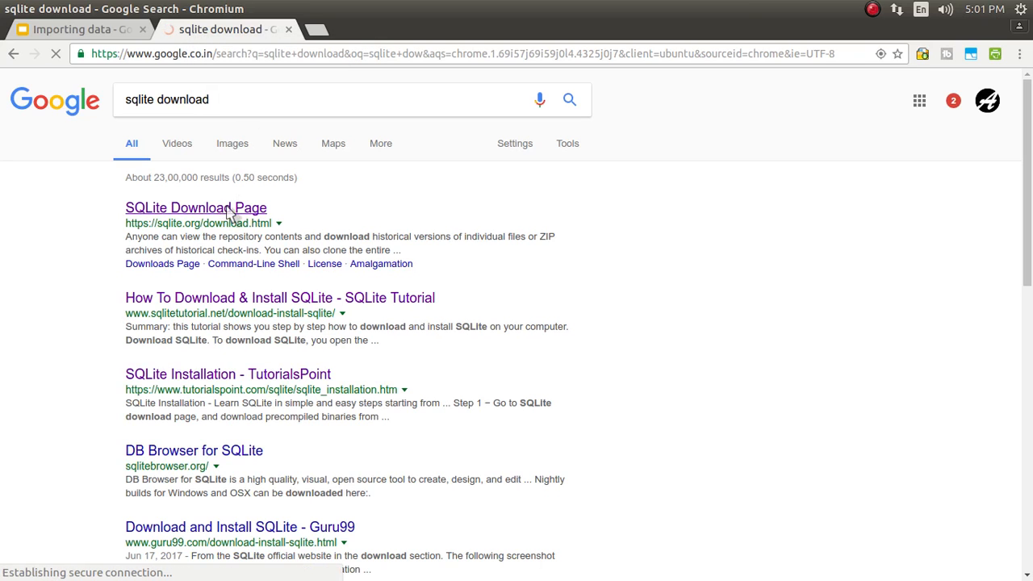
click(195, 207)
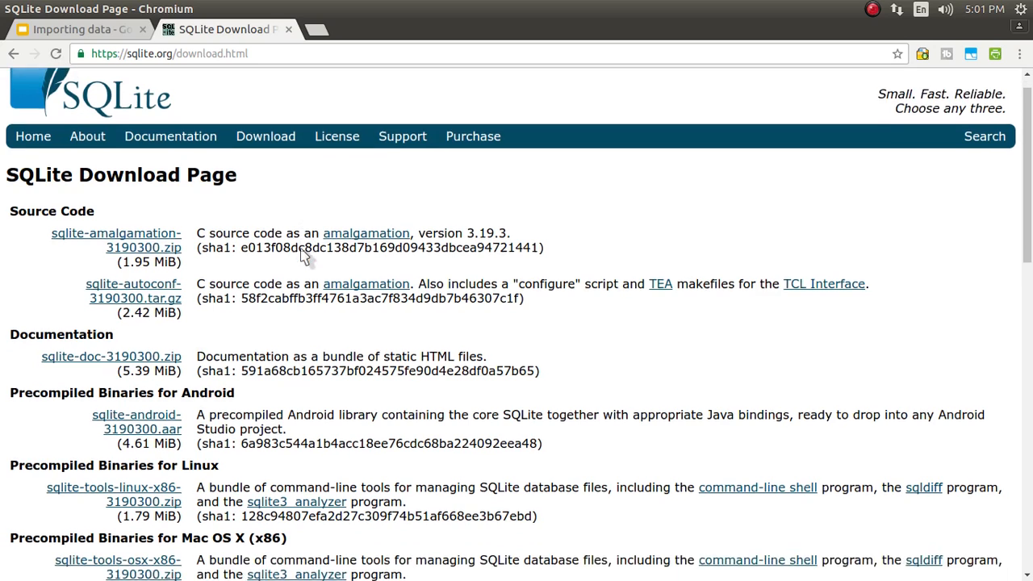
scroll(down, 3)
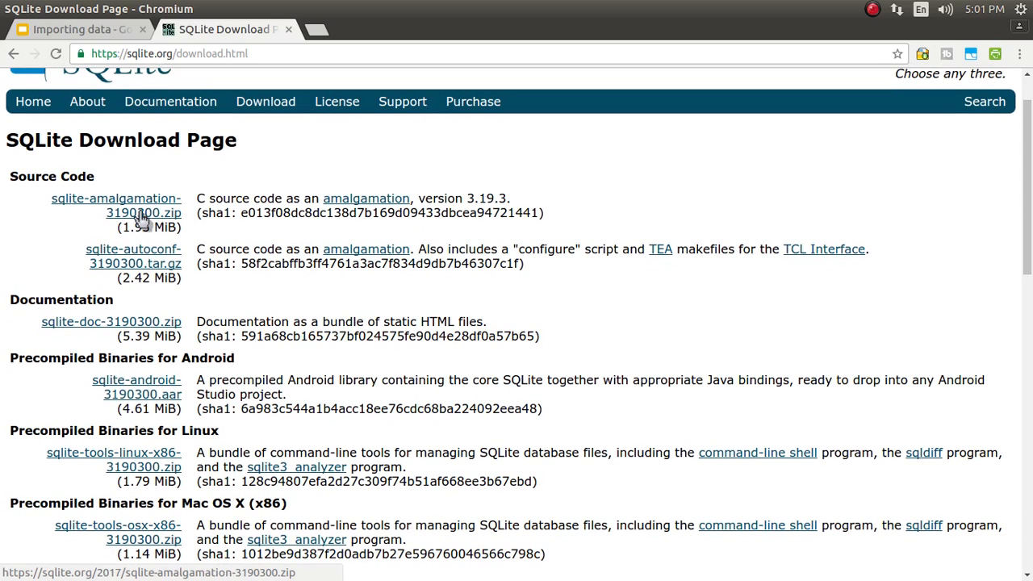
mouse_move(176, 217)
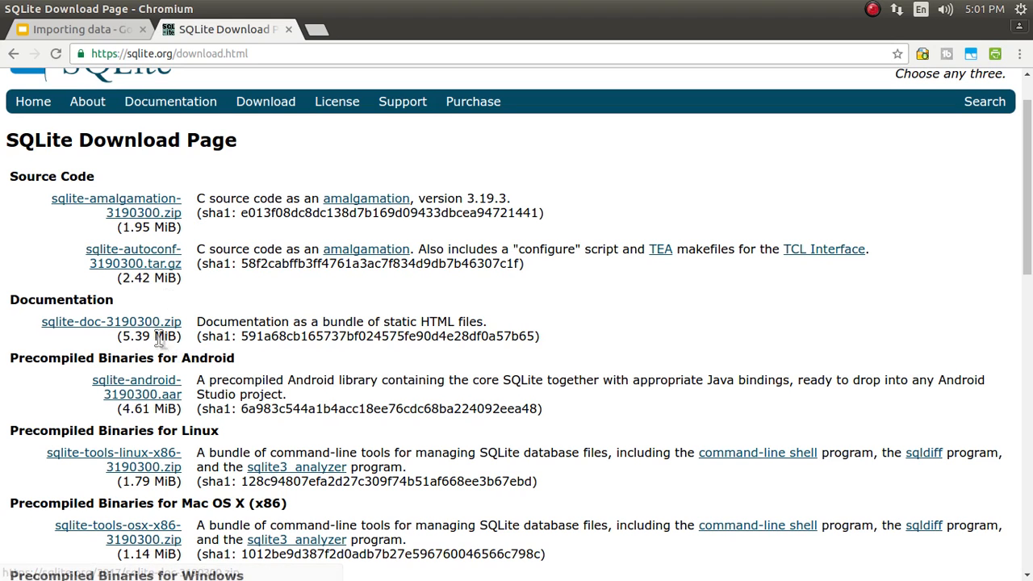
scroll(down, 3)
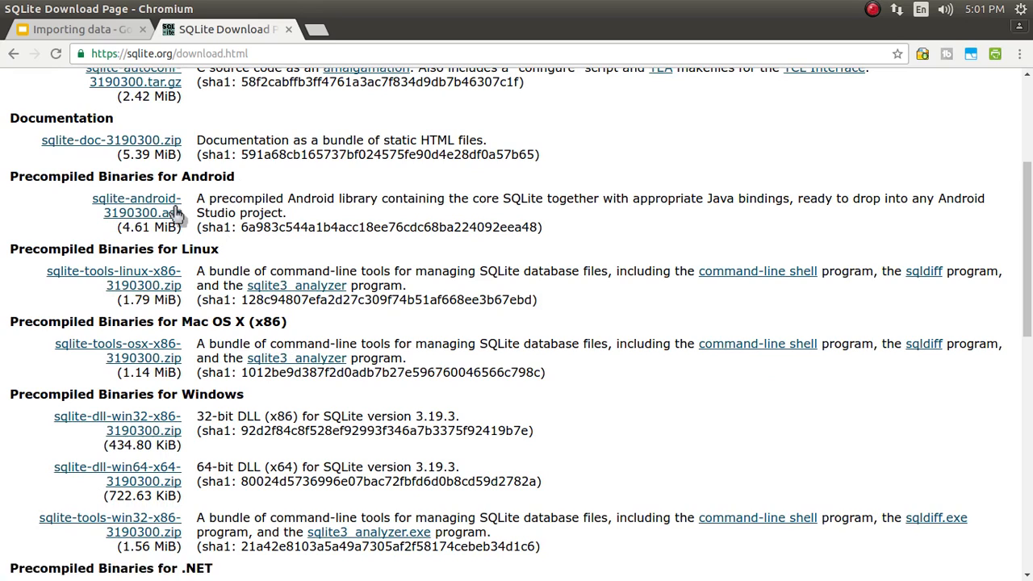
mouse_move(168, 289)
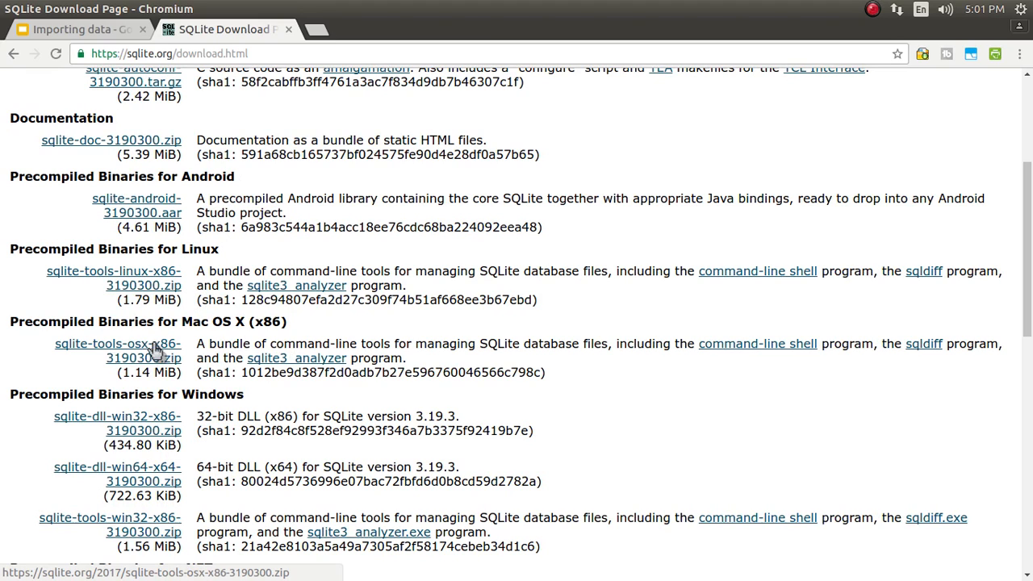
mouse_move(142, 423)
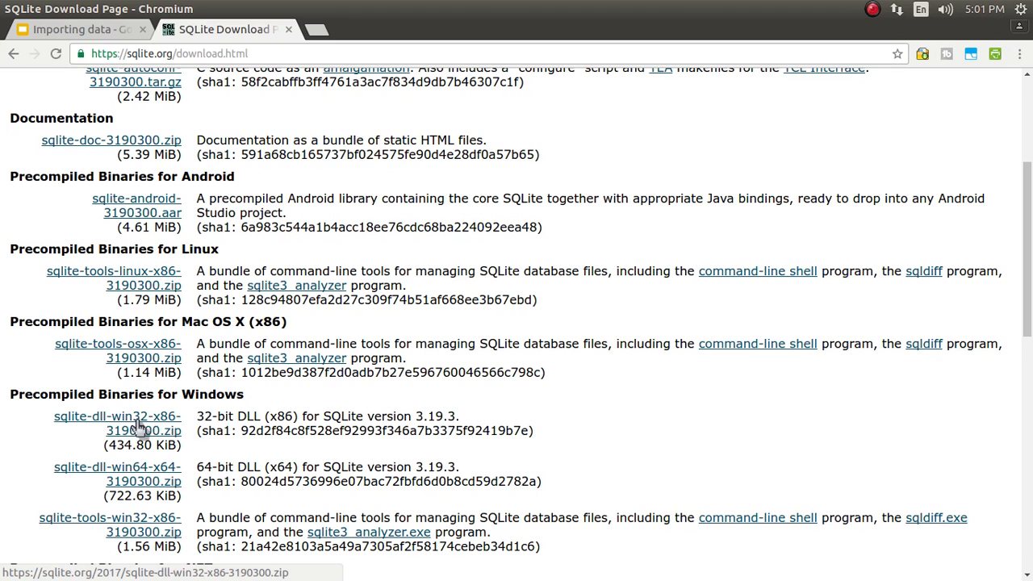
scroll(up, 3)
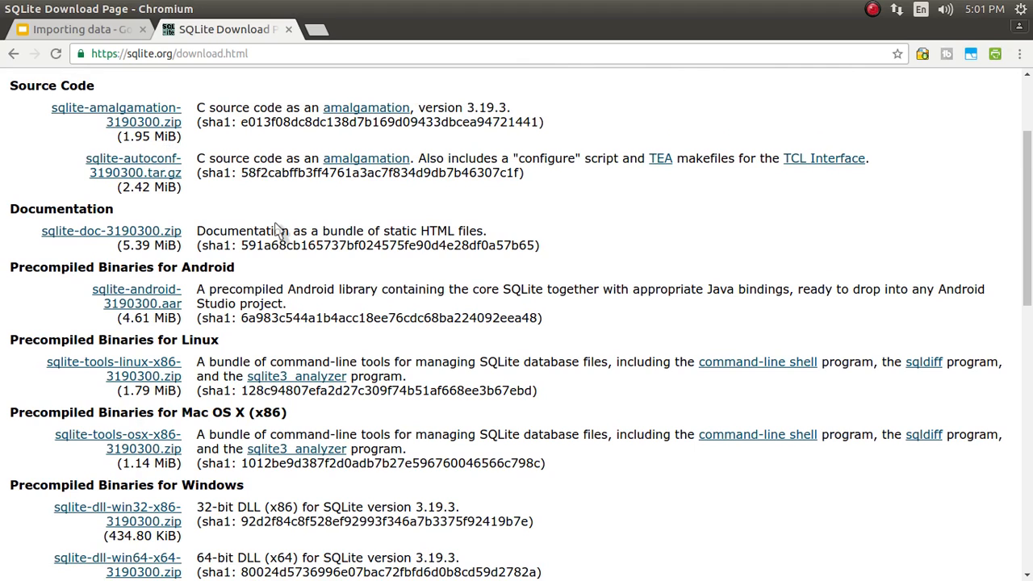
mouse_move(133, 173)
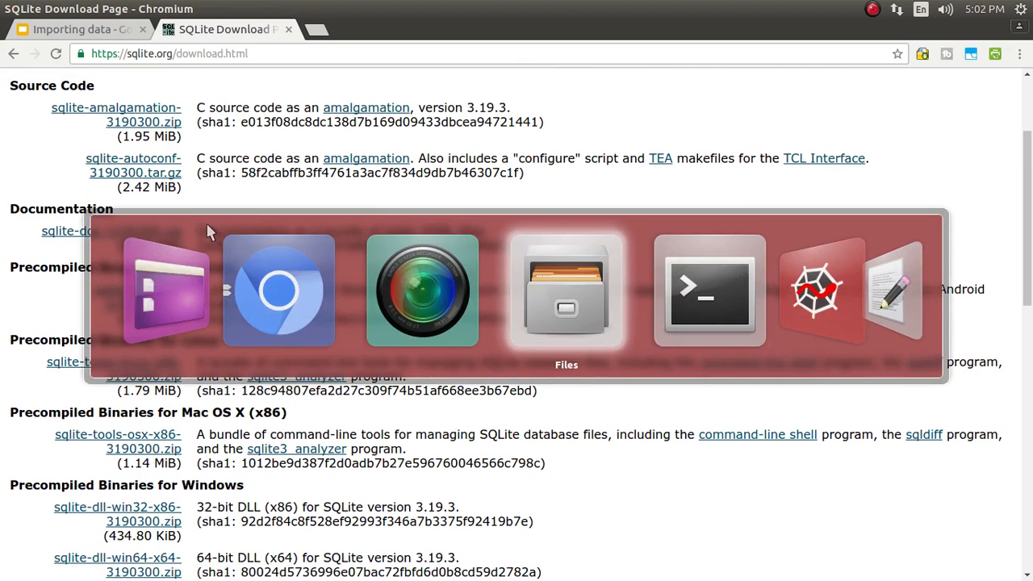
- Select sqlite-autoconf-3190300.tar.gz in the Files sqlite folder, then bring up the build-command notes
click(565, 291)
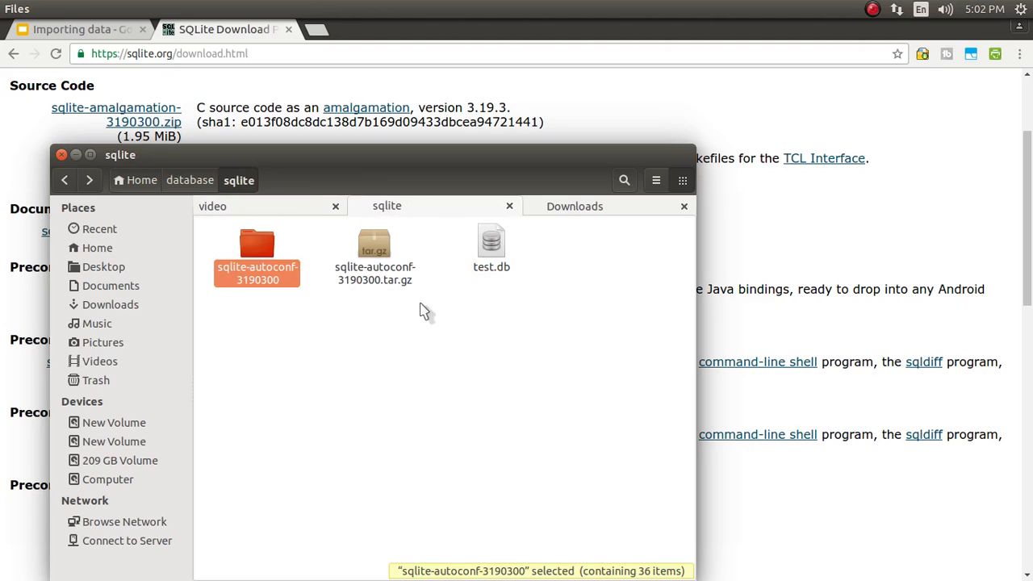
click(374, 255)
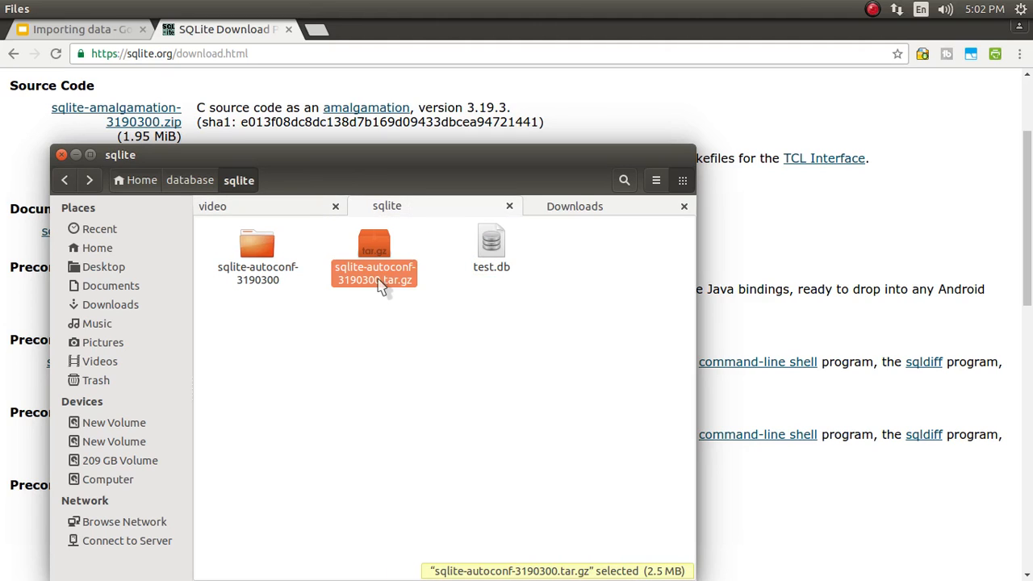
click(259, 255)
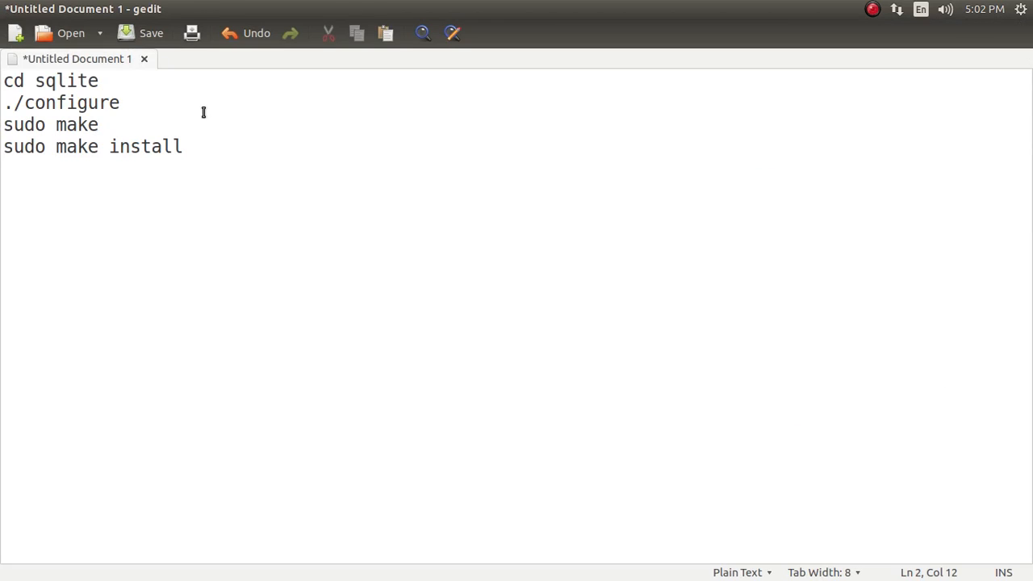
- Review the notes' cd sqlite, ./configure, sudo make and sudo make install lines, then switch windows
click(119, 104)
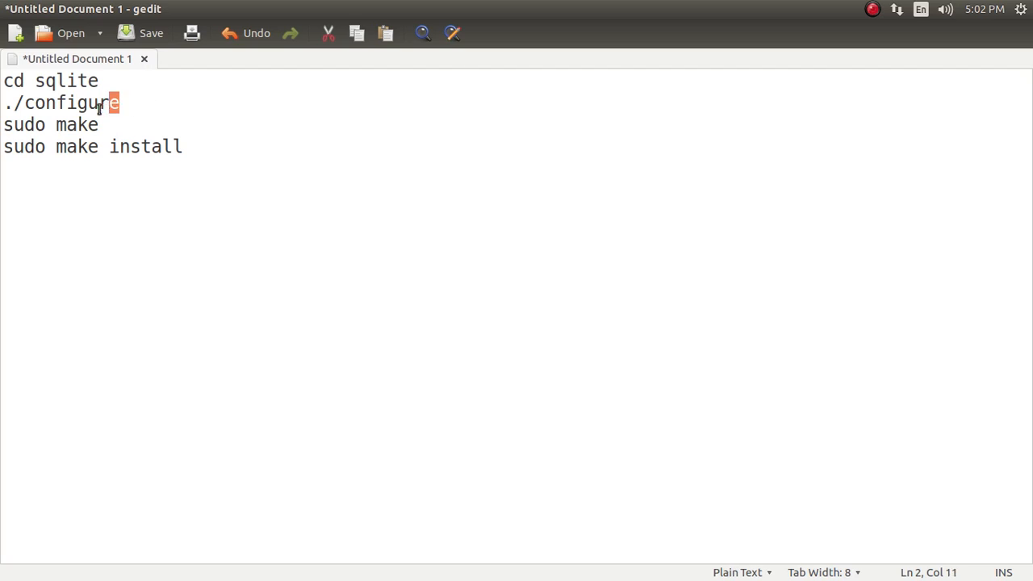
triple_click(61, 103)
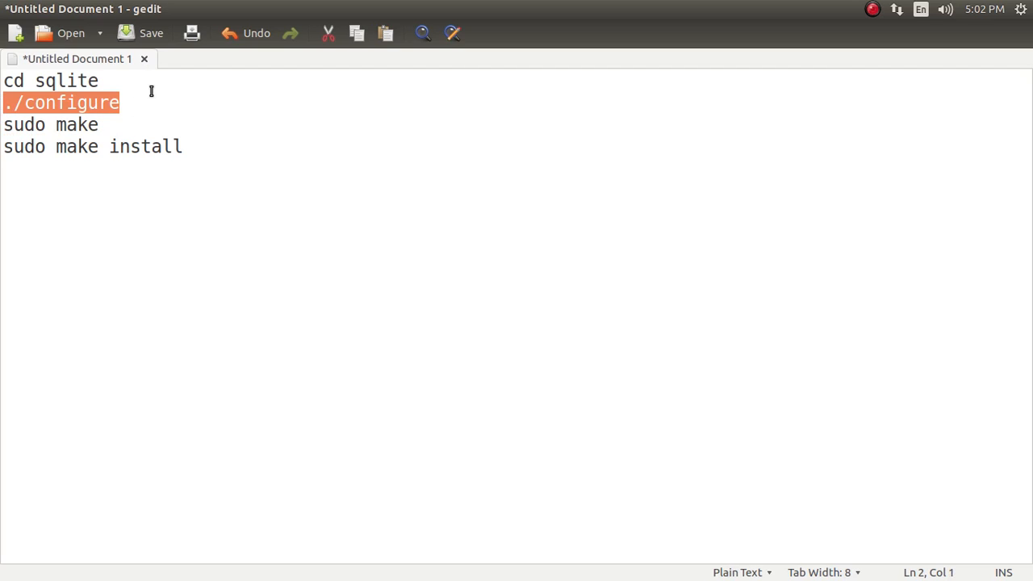
mouse_move(129, 120)
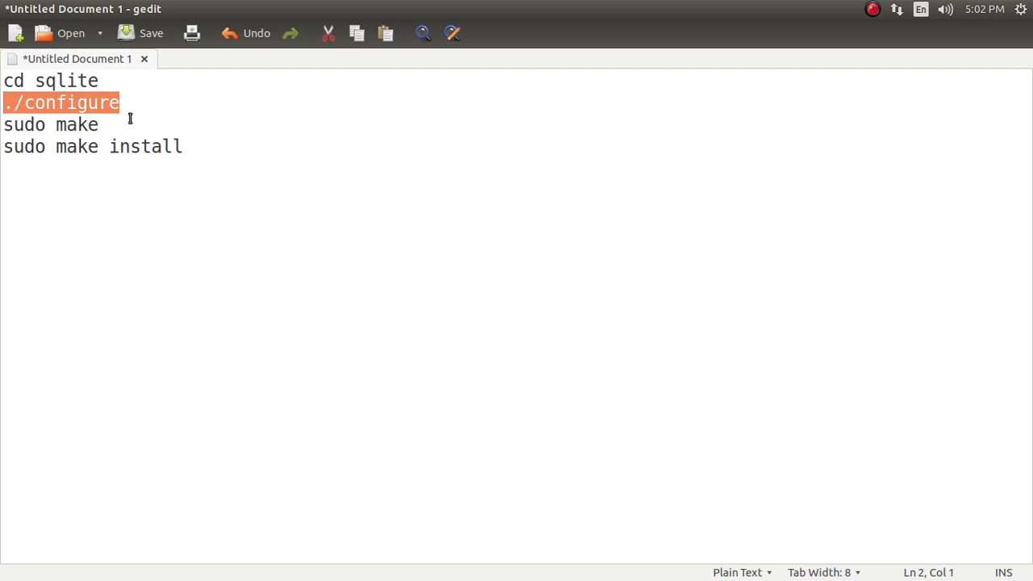
double_click(76, 125)
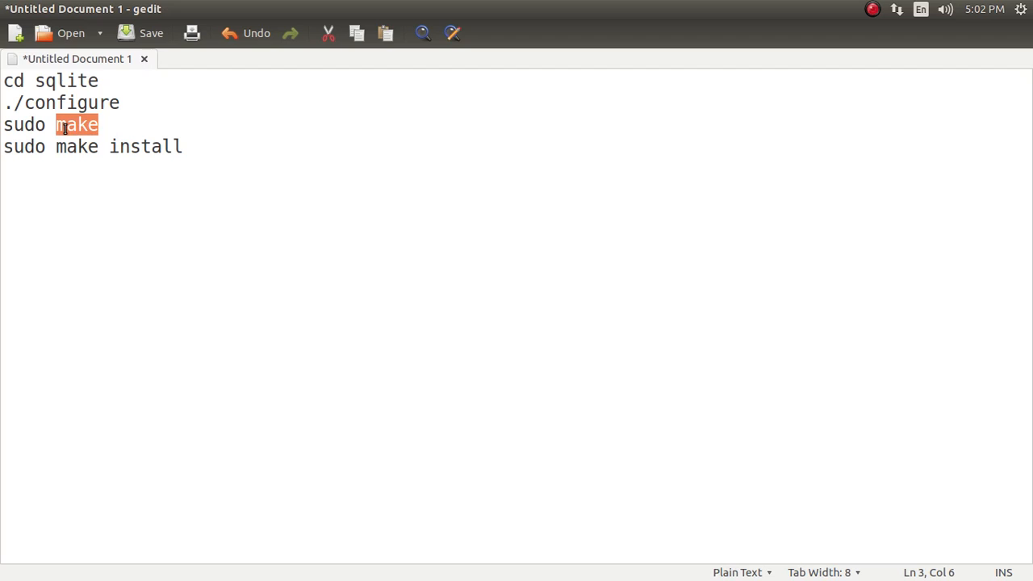
mouse_move(203, 152)
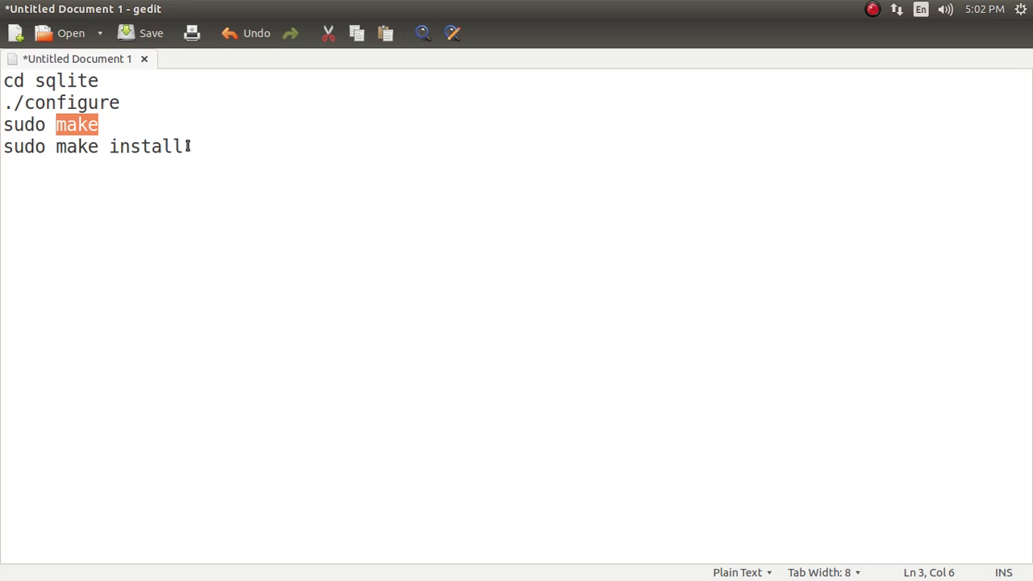
key(alt+Tab)
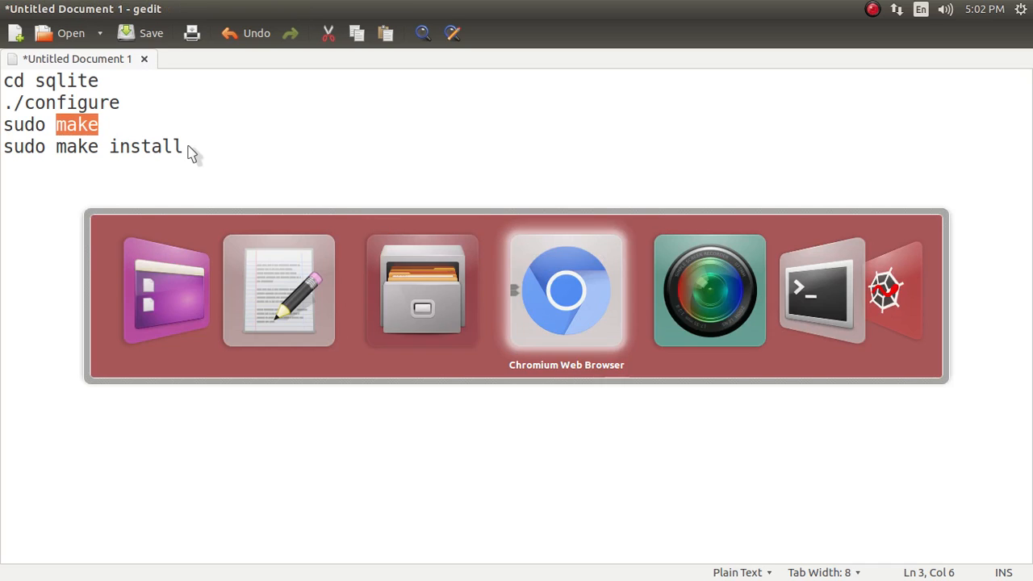
- Enter the sqlite/sqlite-autoconf-3190300 folder and run ./configure
click(822, 291)
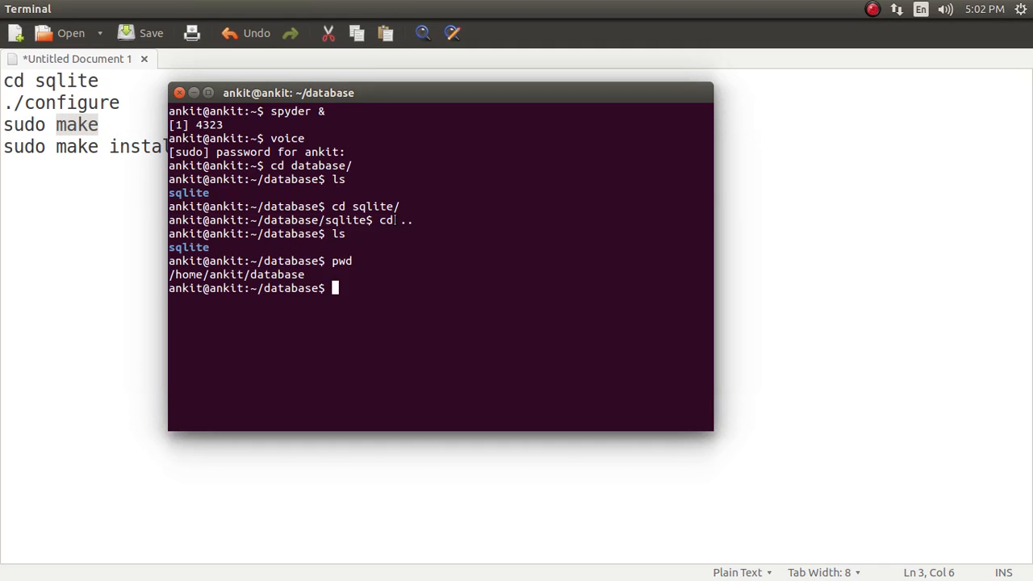
text(cd sqlite/sqlite-autoconf-3190300/)
text(./)
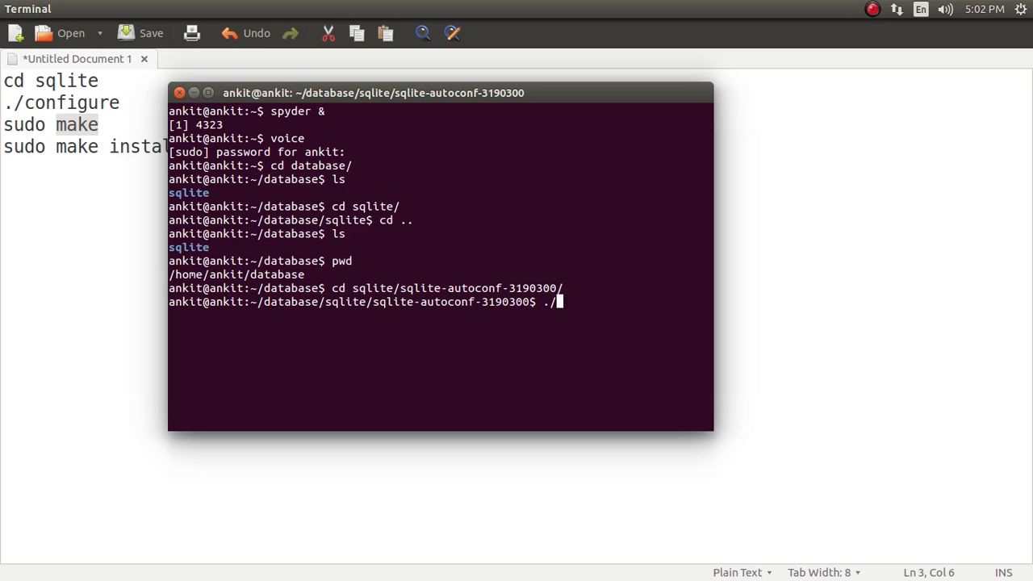
text(configure)
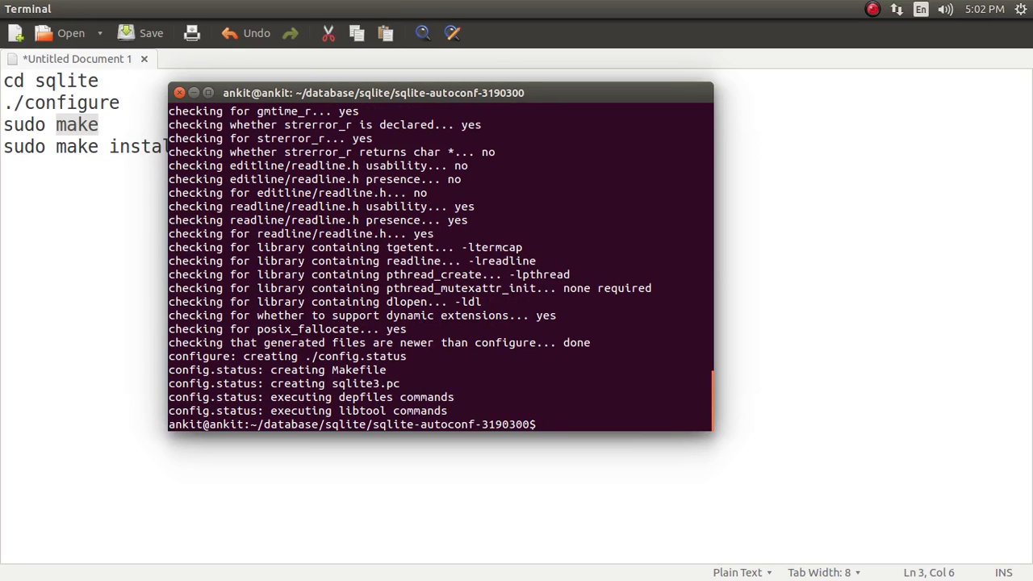
- Build and install SQLite with sudo make and sudo make install
text(sudo make)
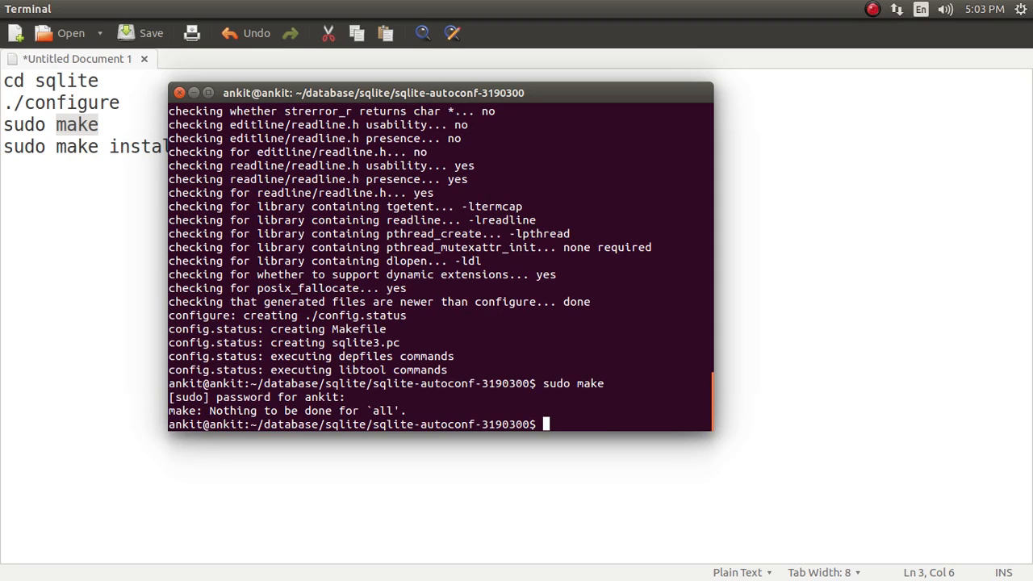
text(s)
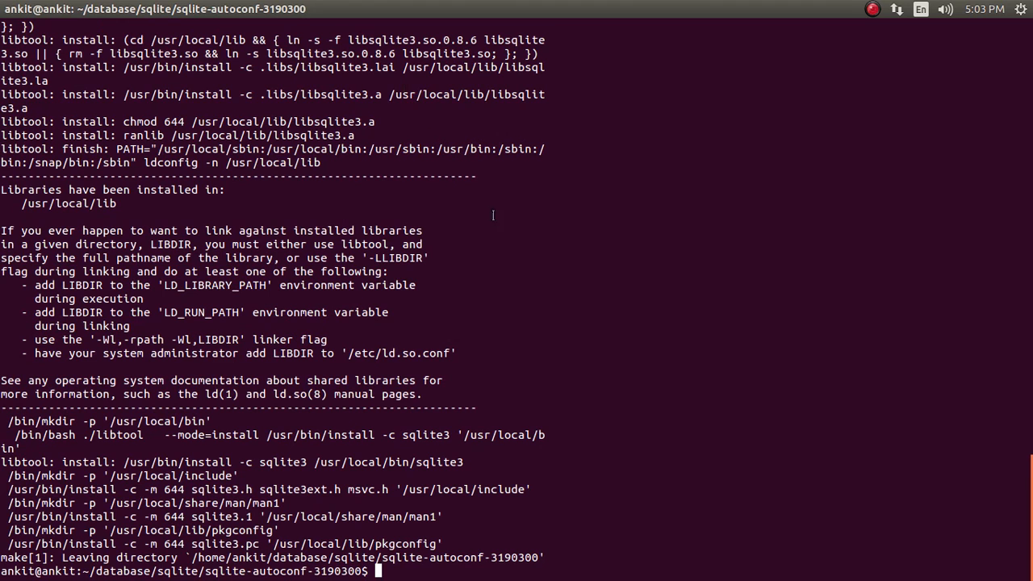
mouse_move(498, 218)
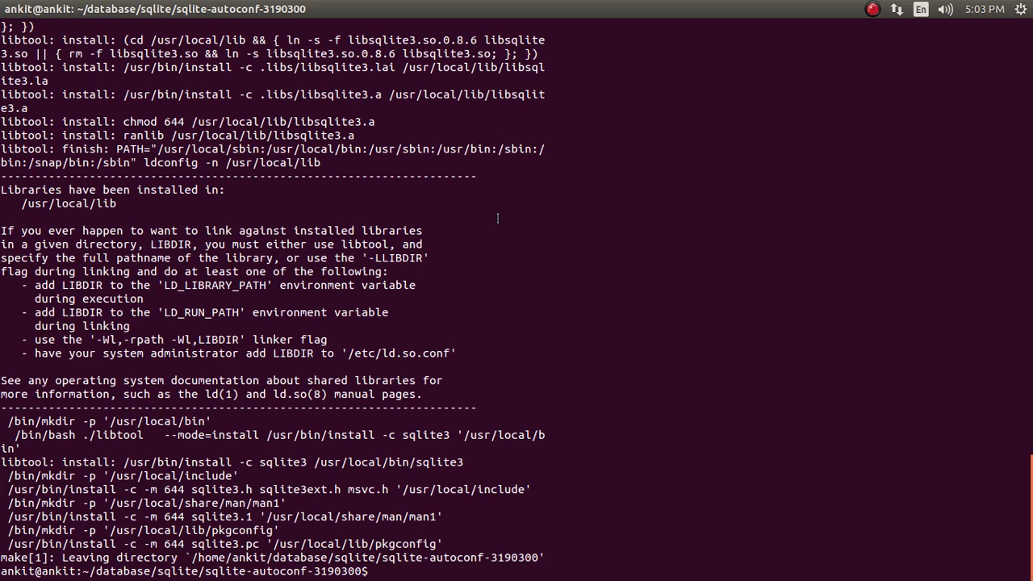
- Move up to the sqlite folder, list its contents with ls, and start the sqlite3 command
text(sq)
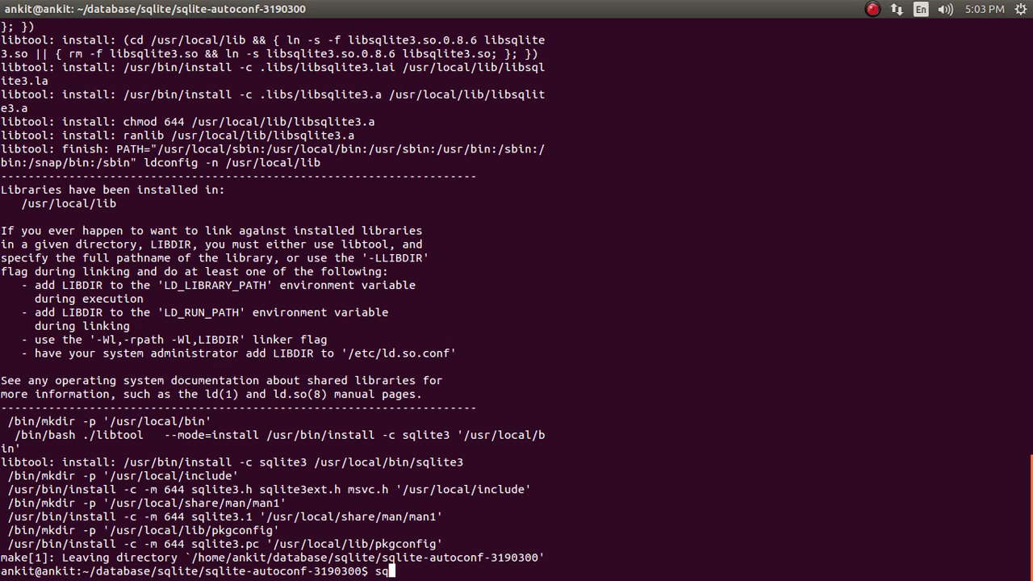
key(BackSpace)
text(cd ..)
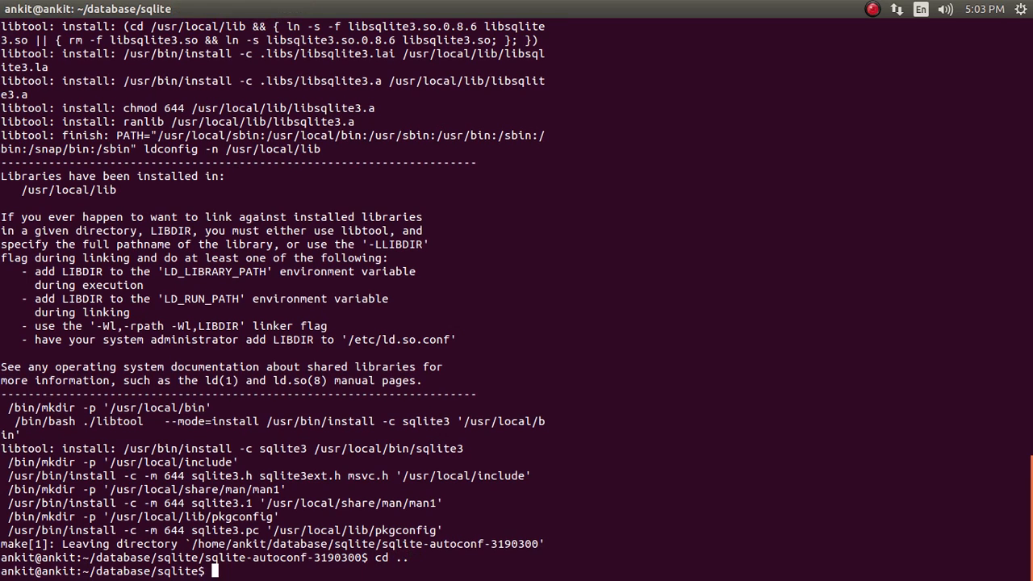
text(ls)
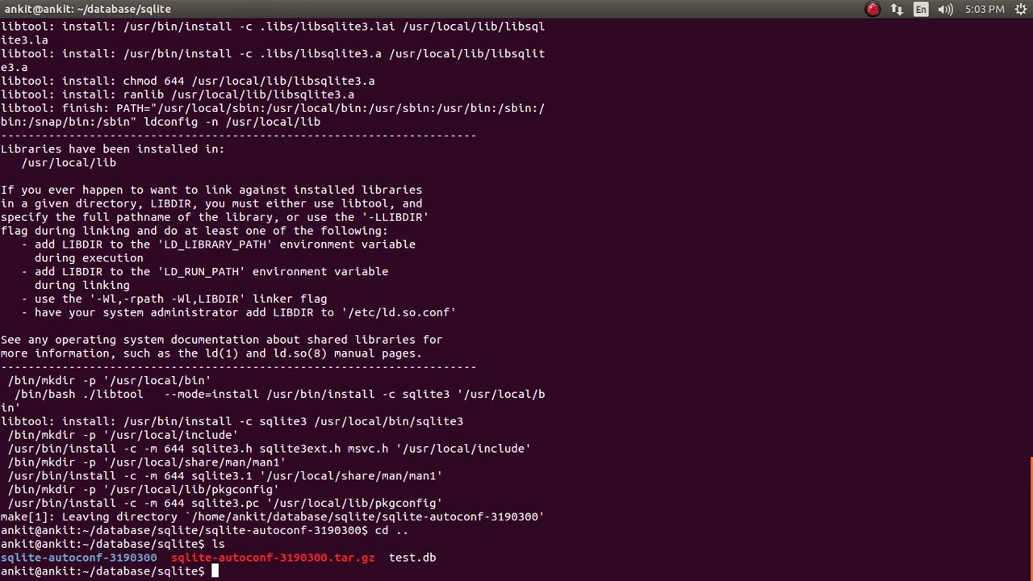
text(s)
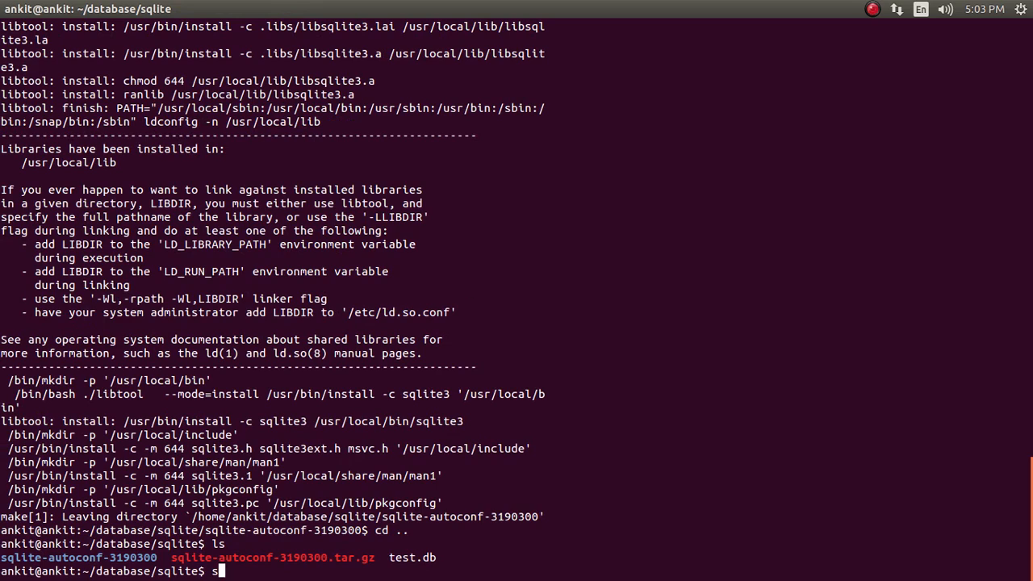
text(qlite3)
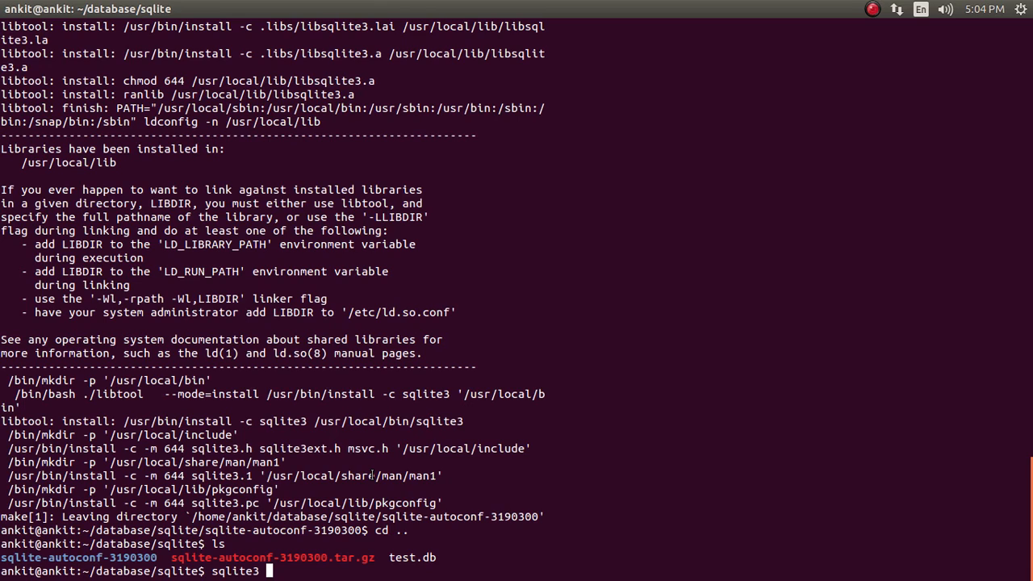
- Open test.db in sqlite3, list tables with .tables, and begin 'select * from employees'
text(test.db)
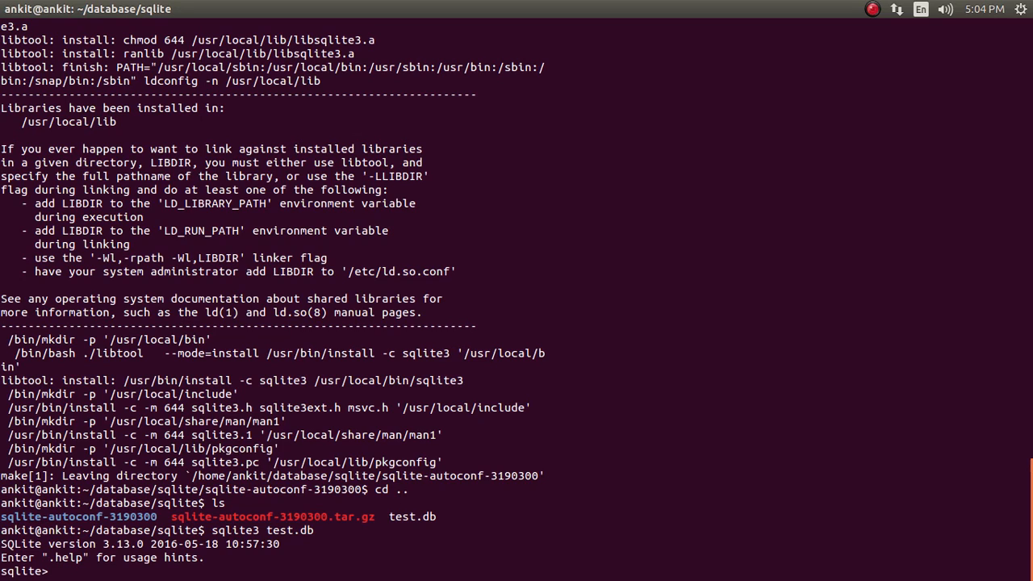
text(.tables)
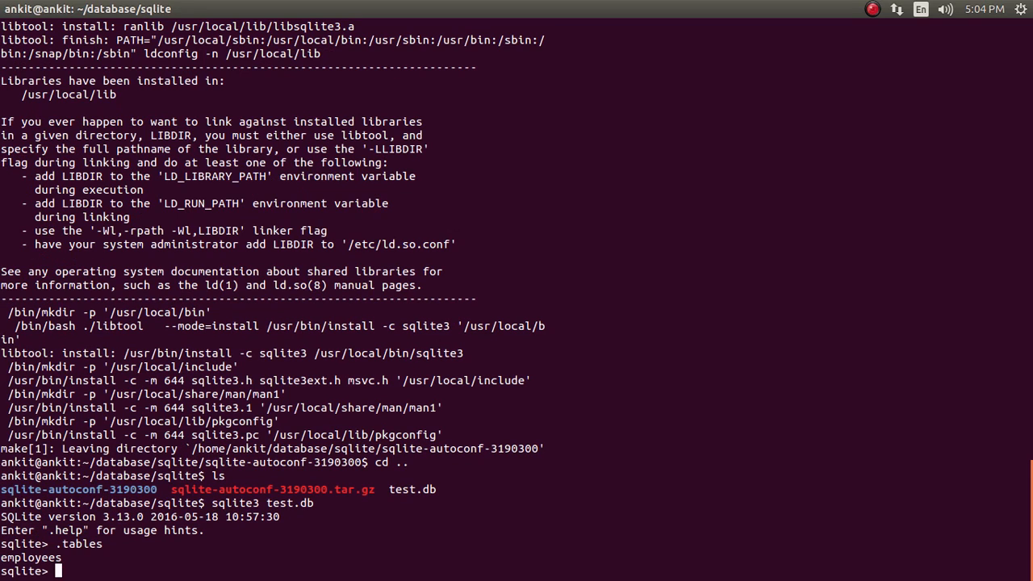
text(select * fr)
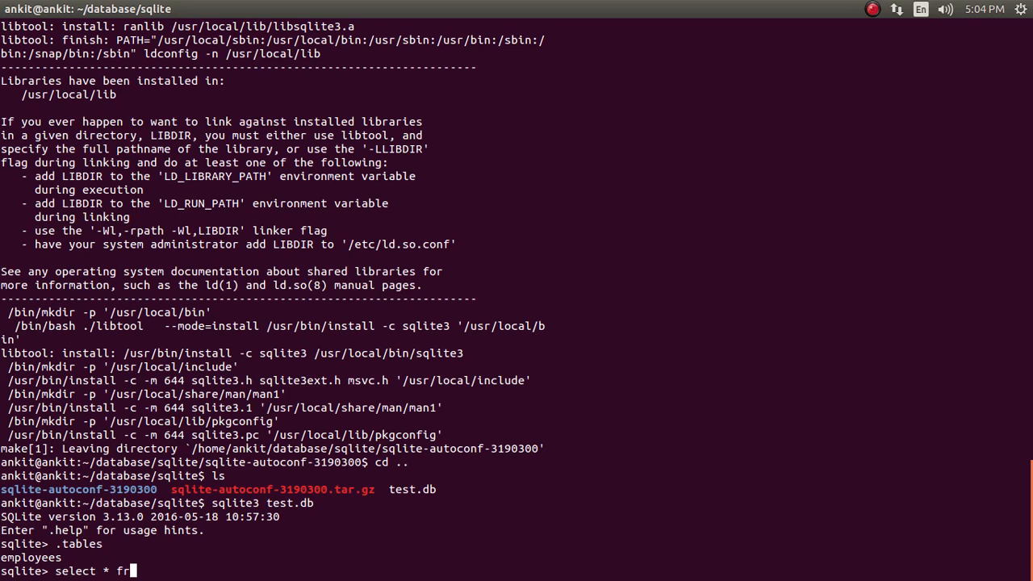
text(om employe)
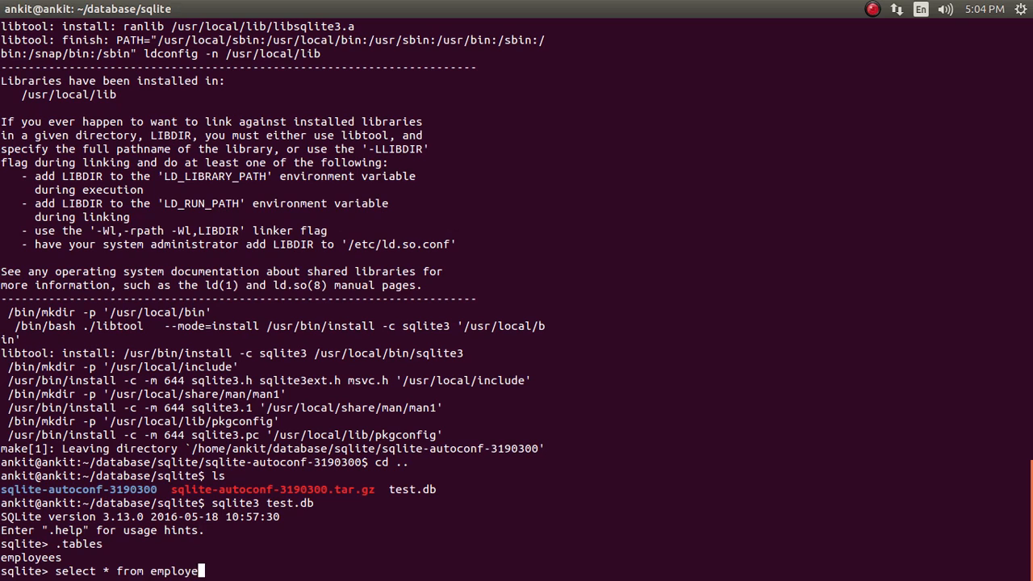